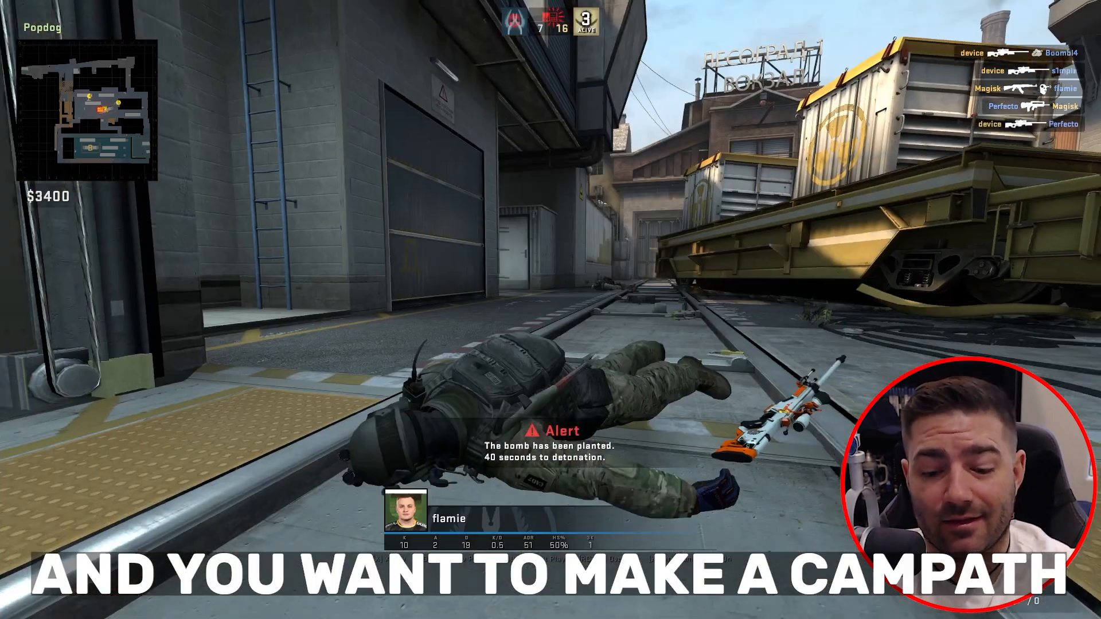
Bring up the developer console over the scoreboard during demo playback.
key(tab)
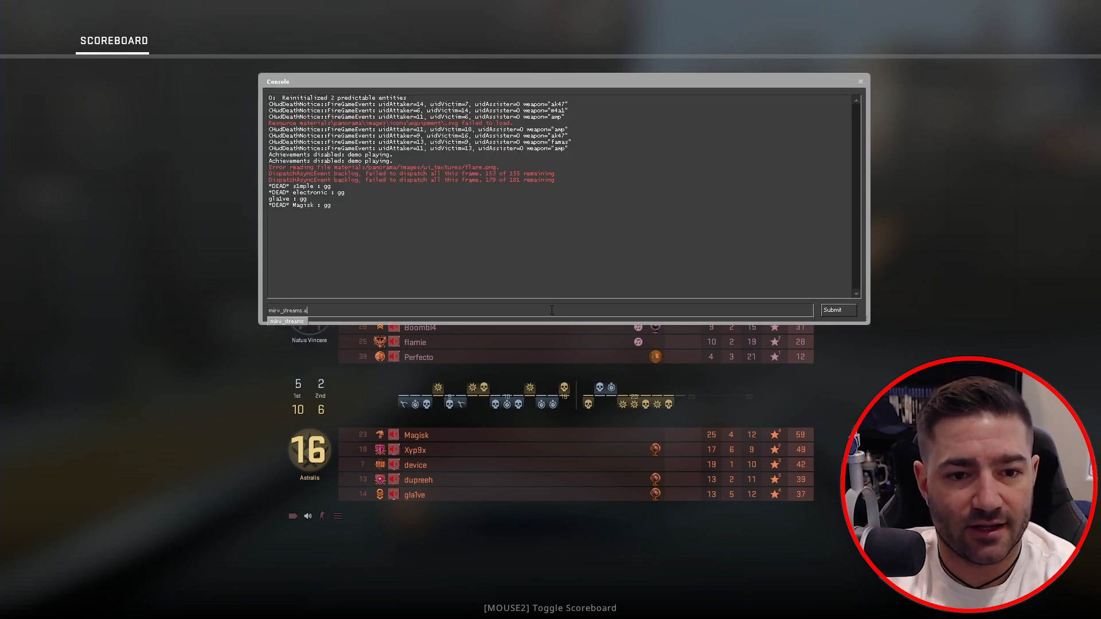
Add a baseFX recording stream named 'annoying' via mirv_streams.
text(dd baseFX)
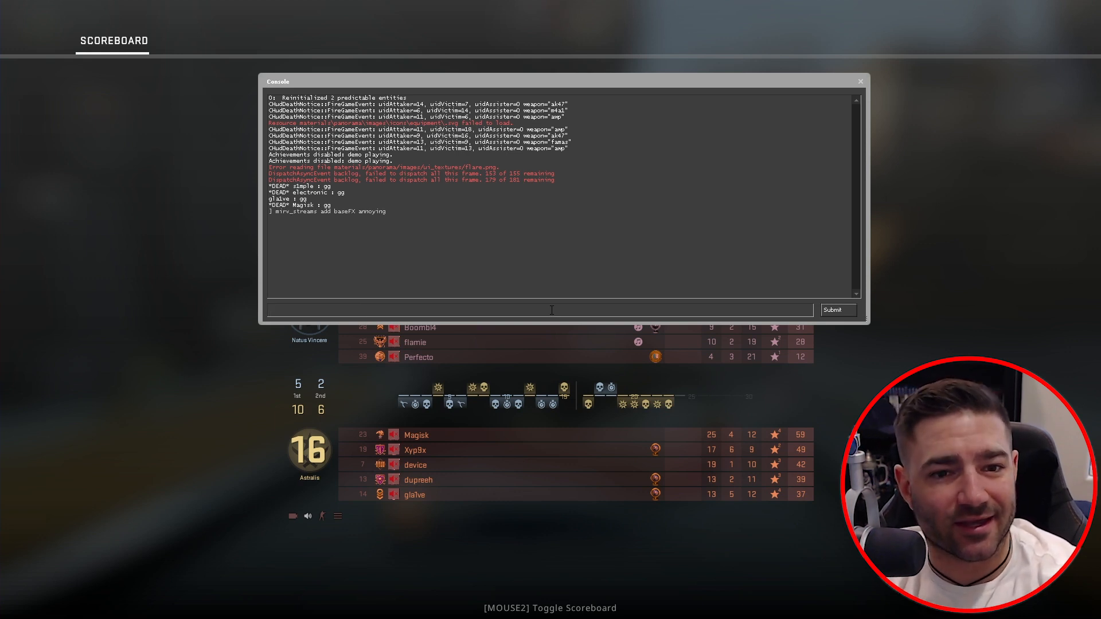
text(mirv_streams add baseFX annoying)
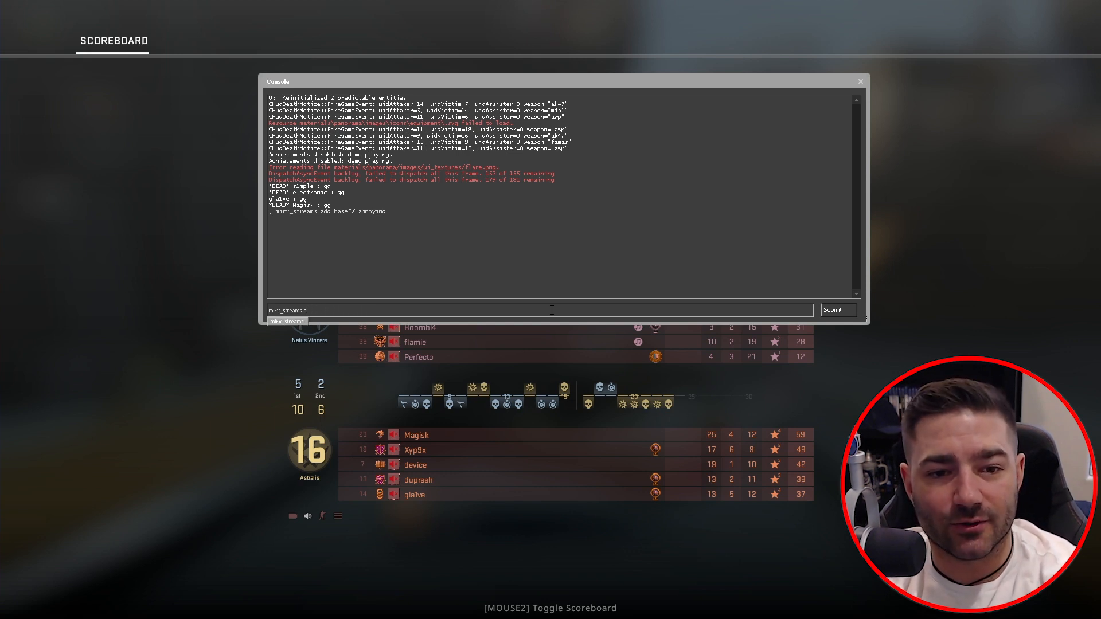
Edit the 'annoying' stream so drawhud is 0, hiding the HUD.
text(edit)
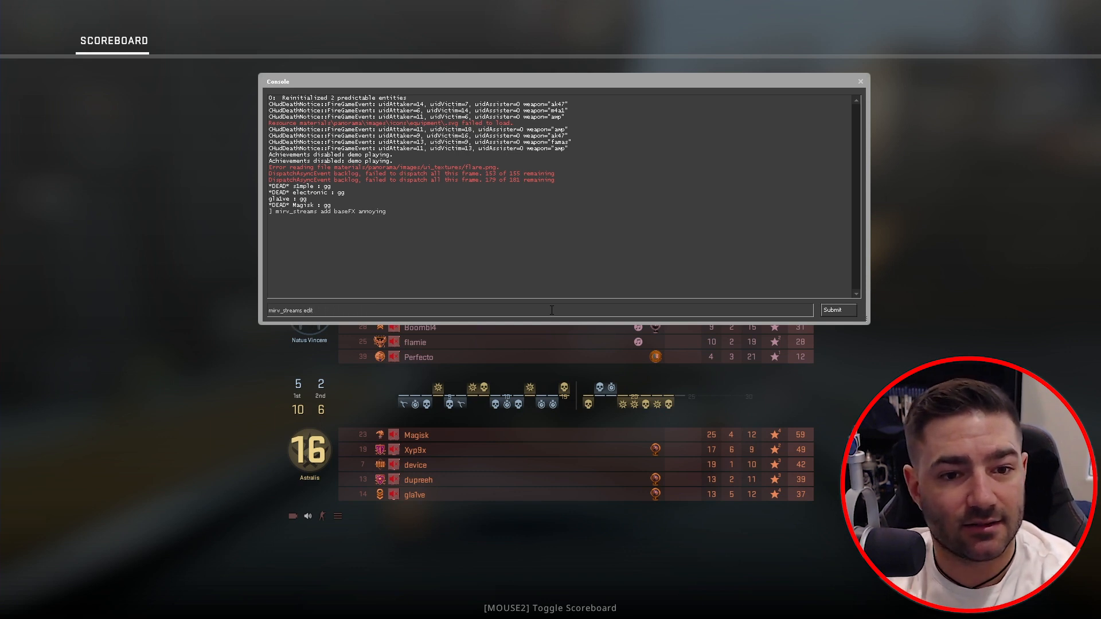
text(annoying)
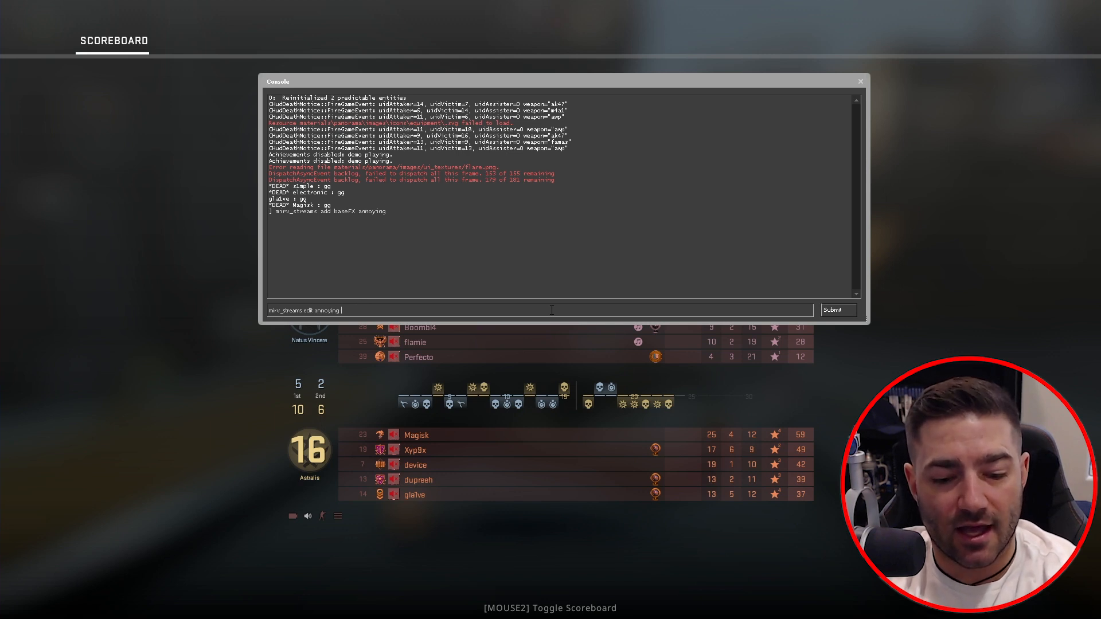
text(drawhud)
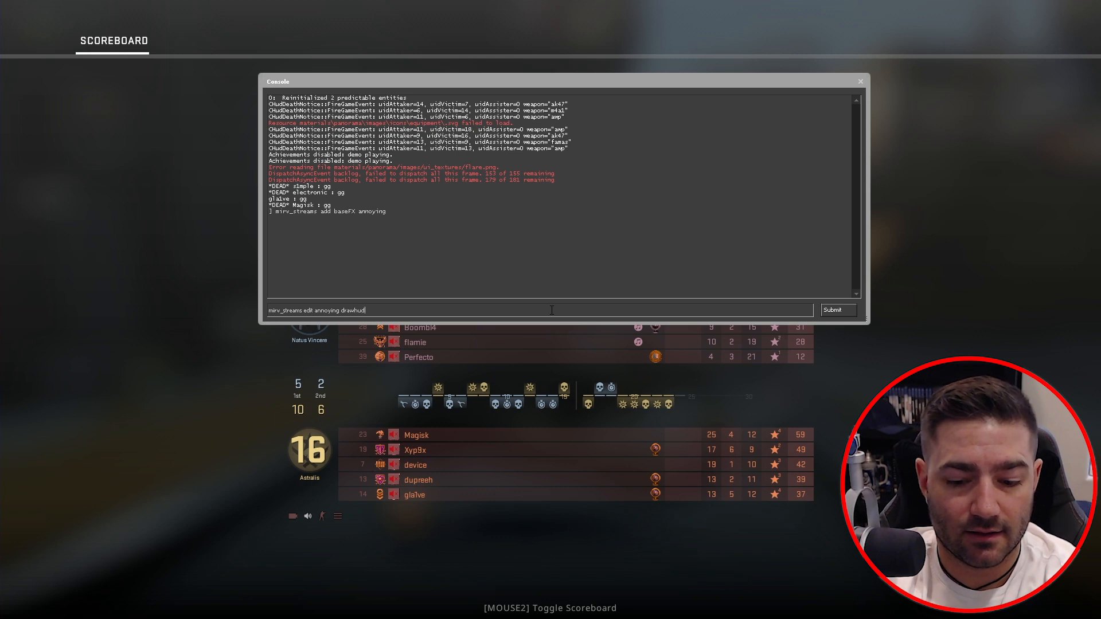
key(Return)
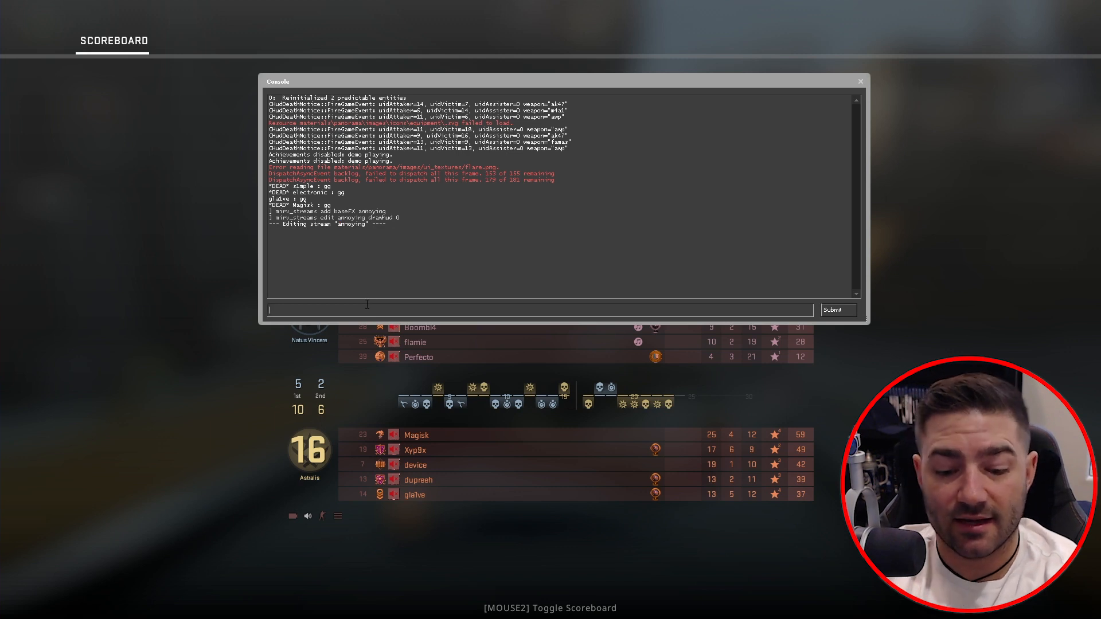
text(mirv_strea)
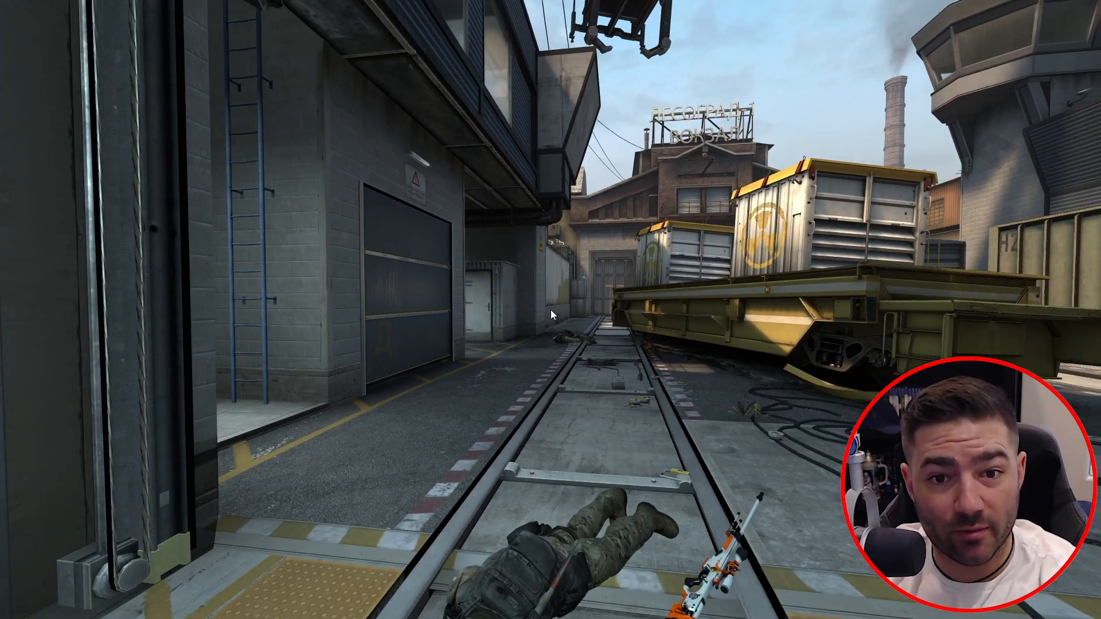
mouse_move(550, 314)
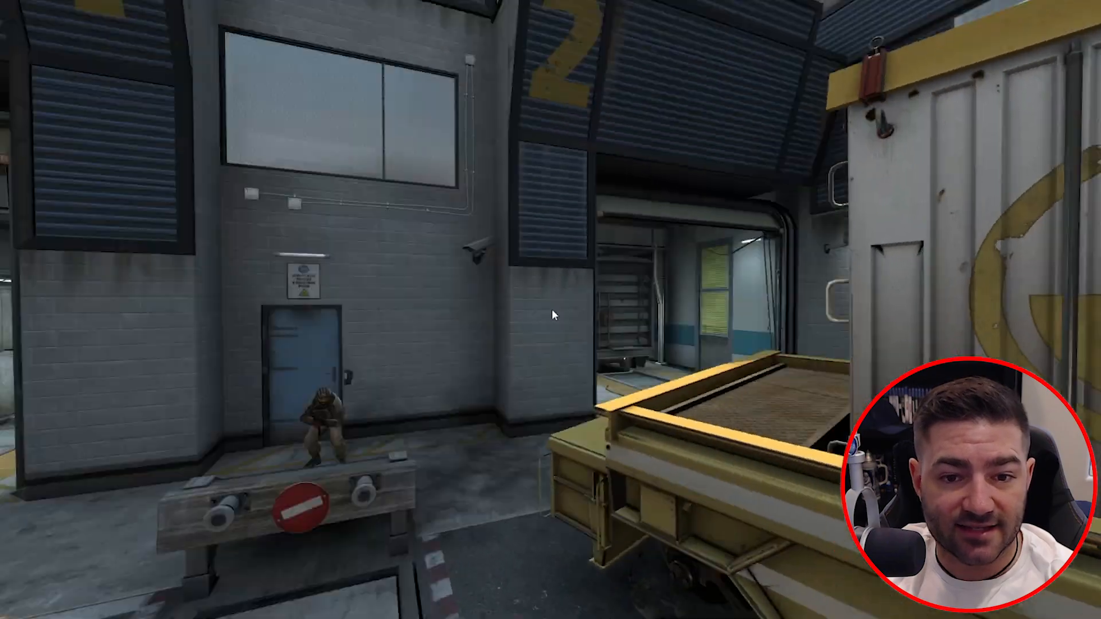
mouse_move(550, 314)
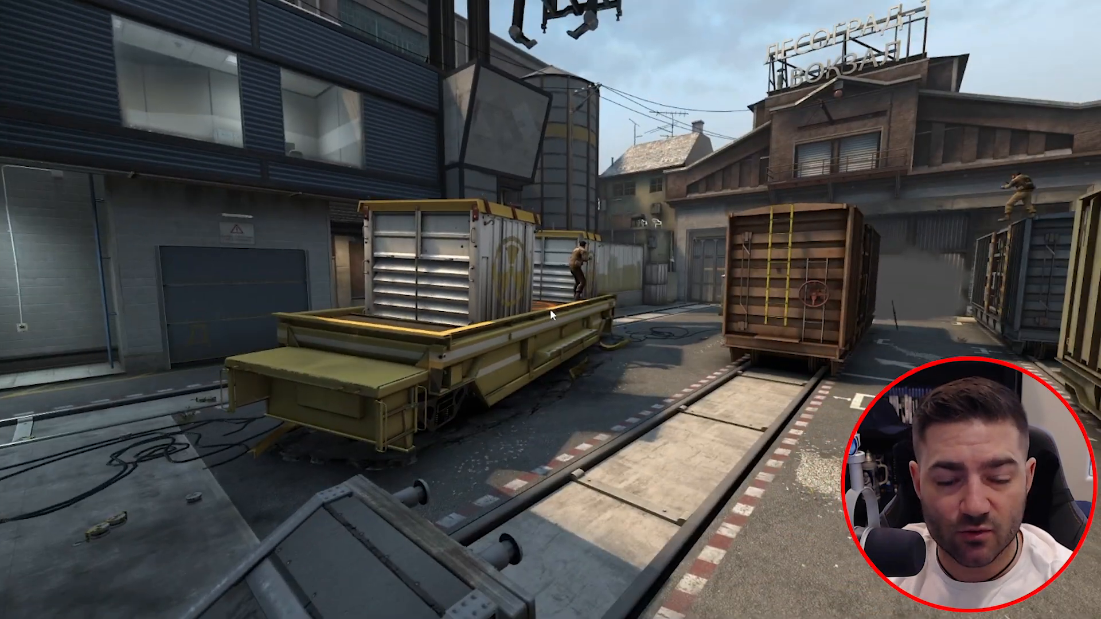
mouse_move(551, 314)
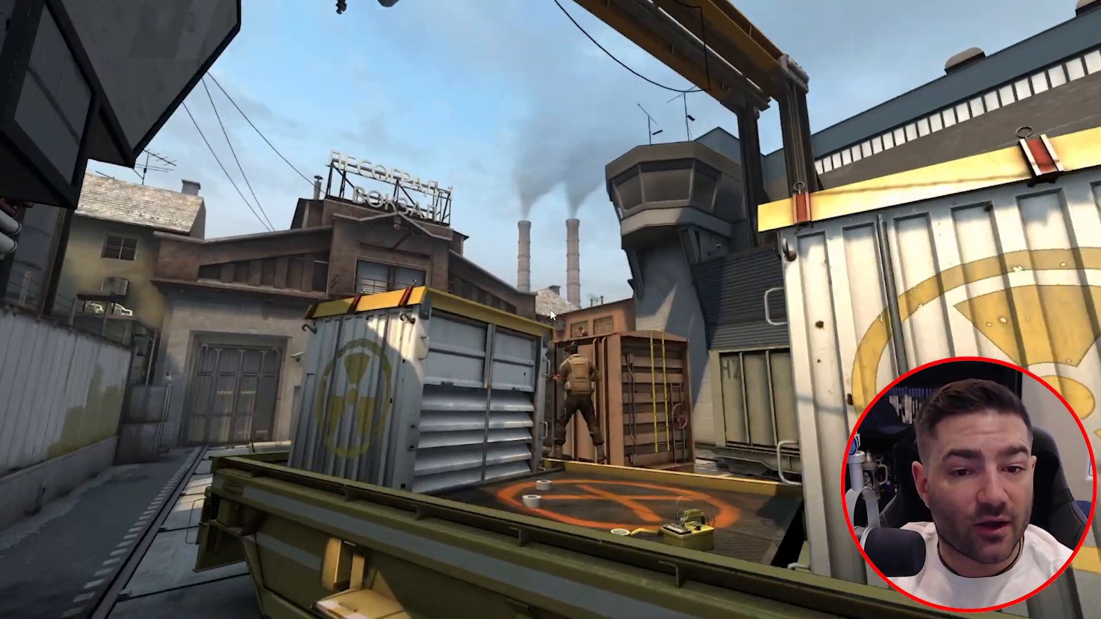
mouse_move(550, 310)
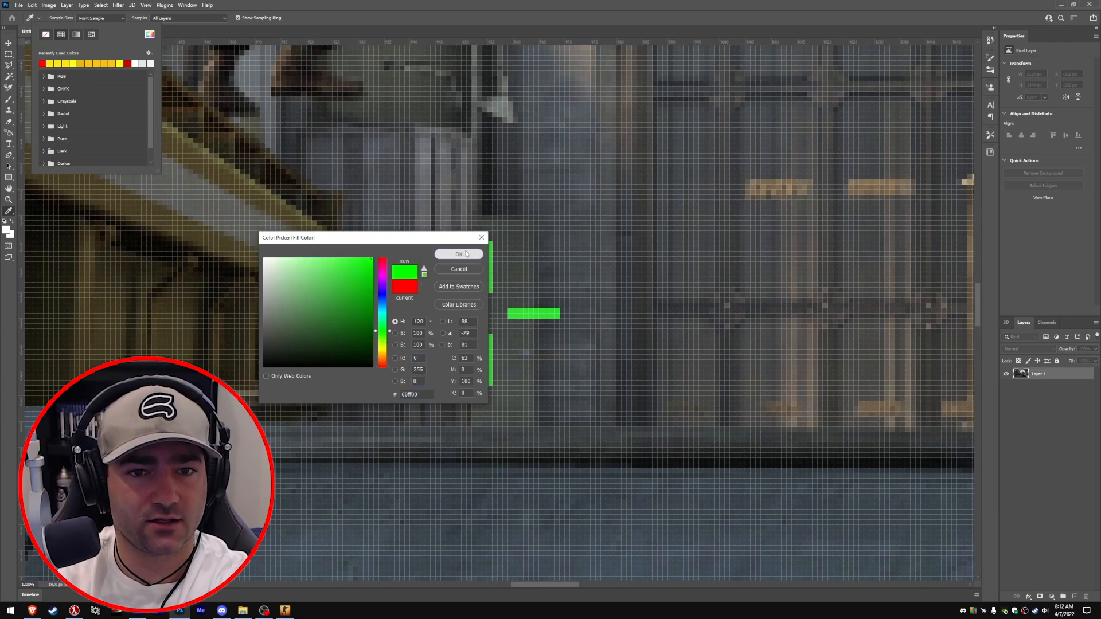
Confirm #00ff00 pure green as the crosshair rectangle's fill colour.
click(457, 253)
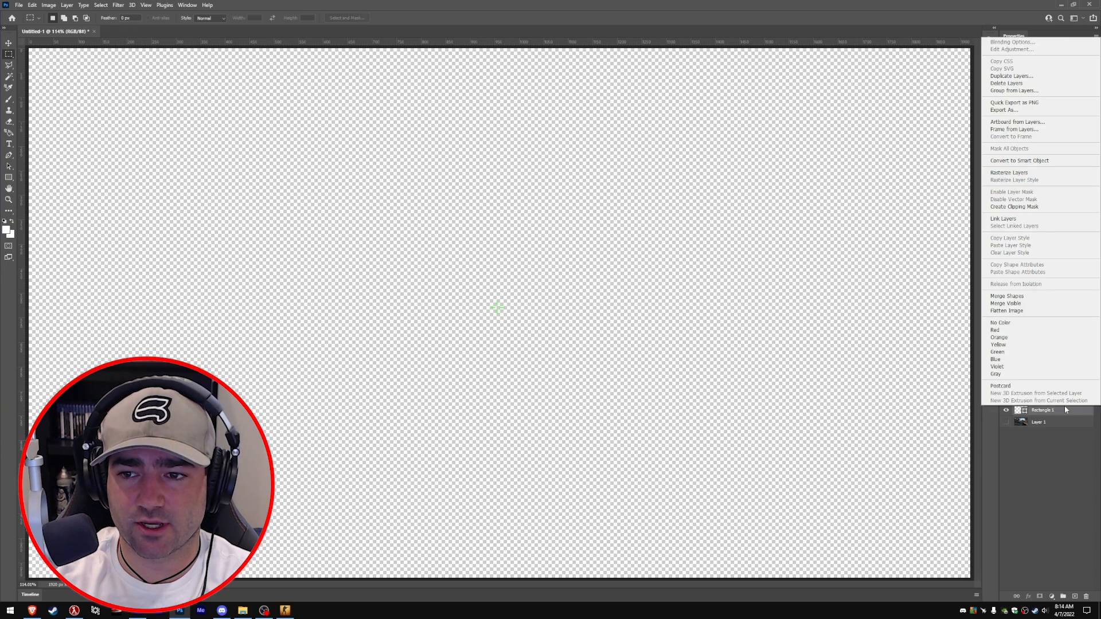
mouse_move(1025, 296)
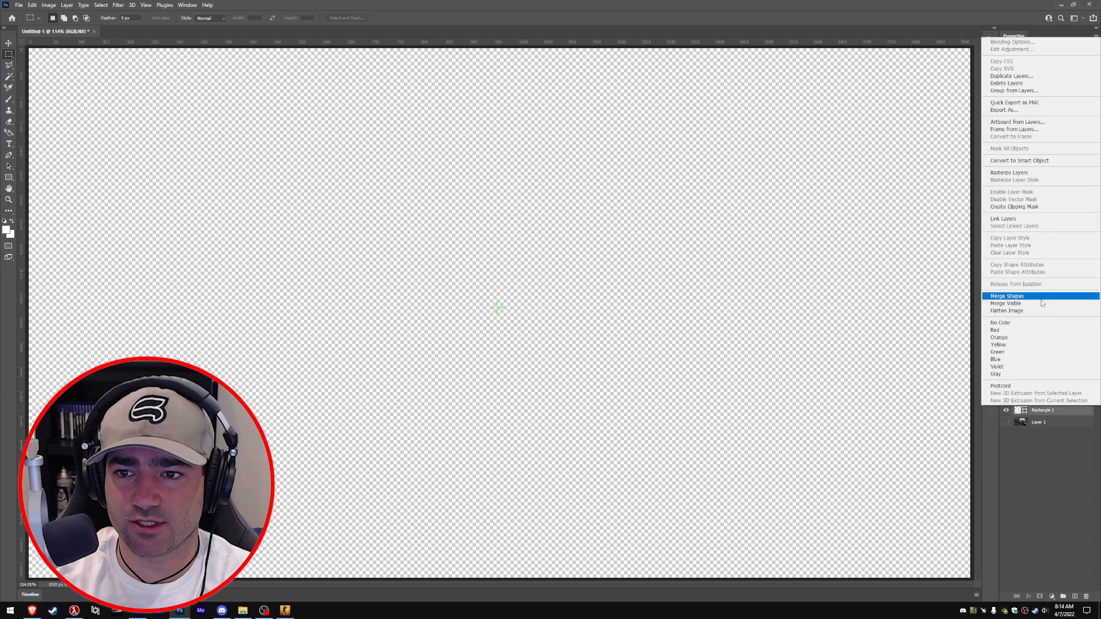
Merge the green crosshair bars into a single shape layer.
click(1005, 296)
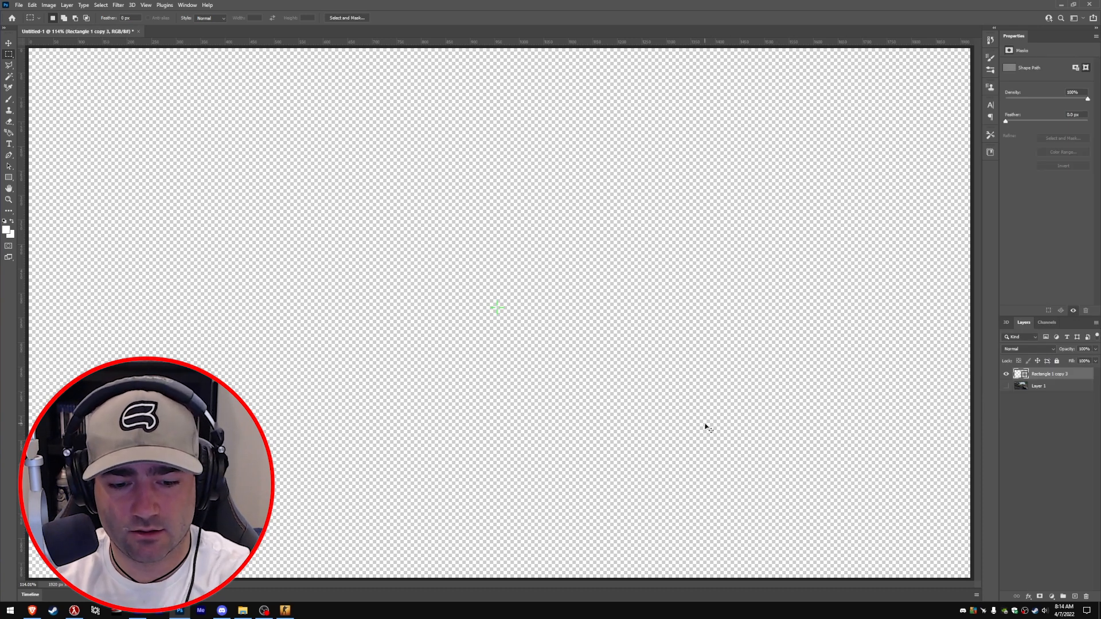
key(ctrl+t)
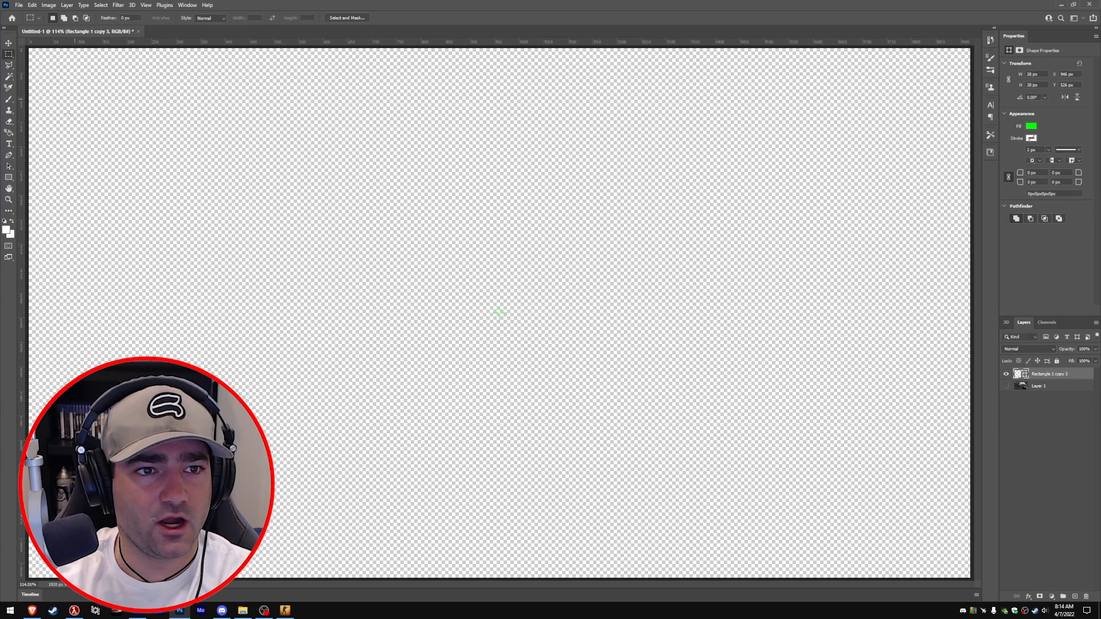
click(10, 199)
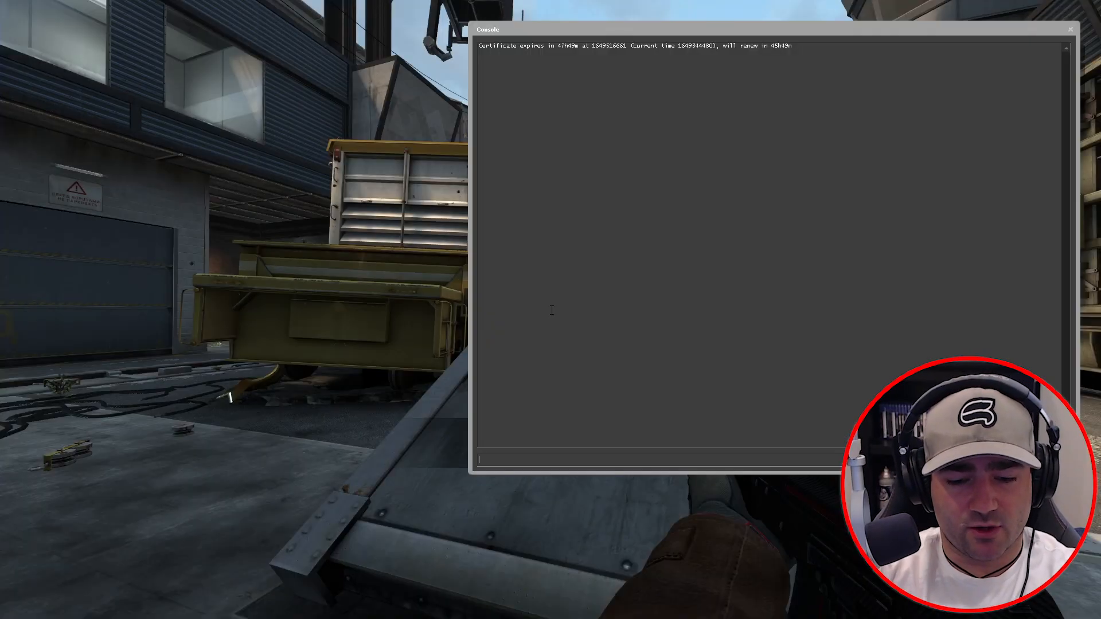
Add a matteEntity stream named E via mirv_streams.
text(mircv)
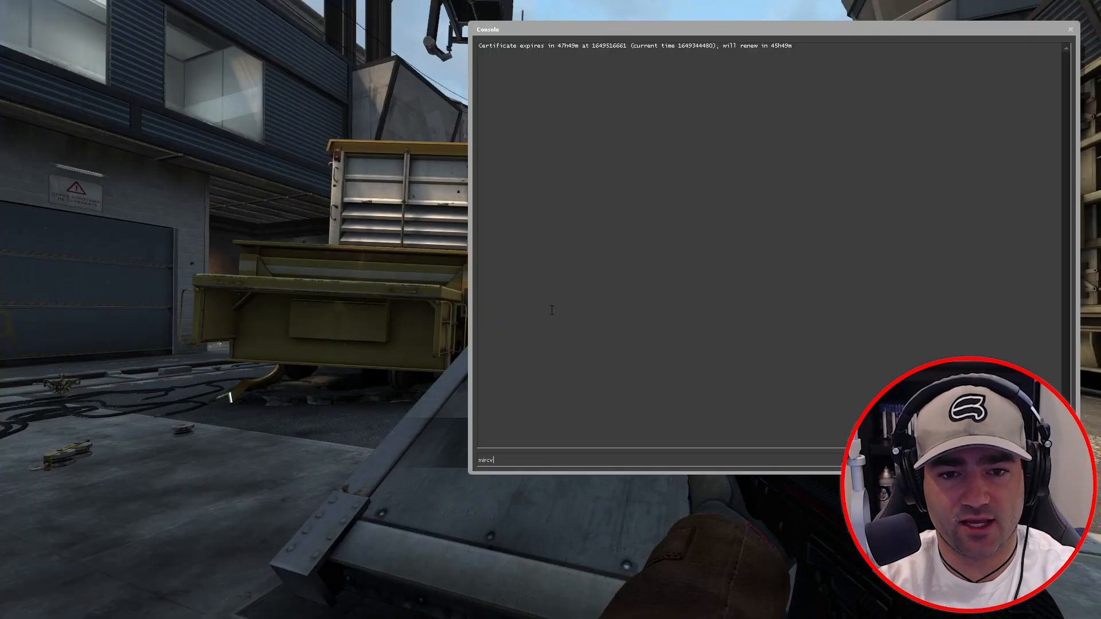
text(mirv_streams add matteEntit)
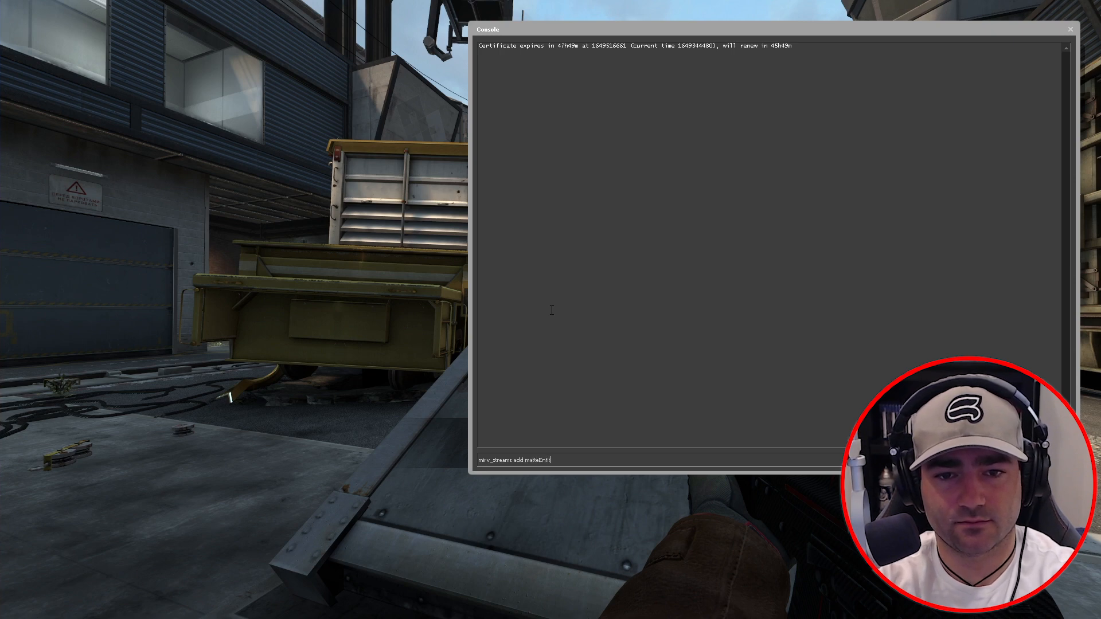
key(Return)
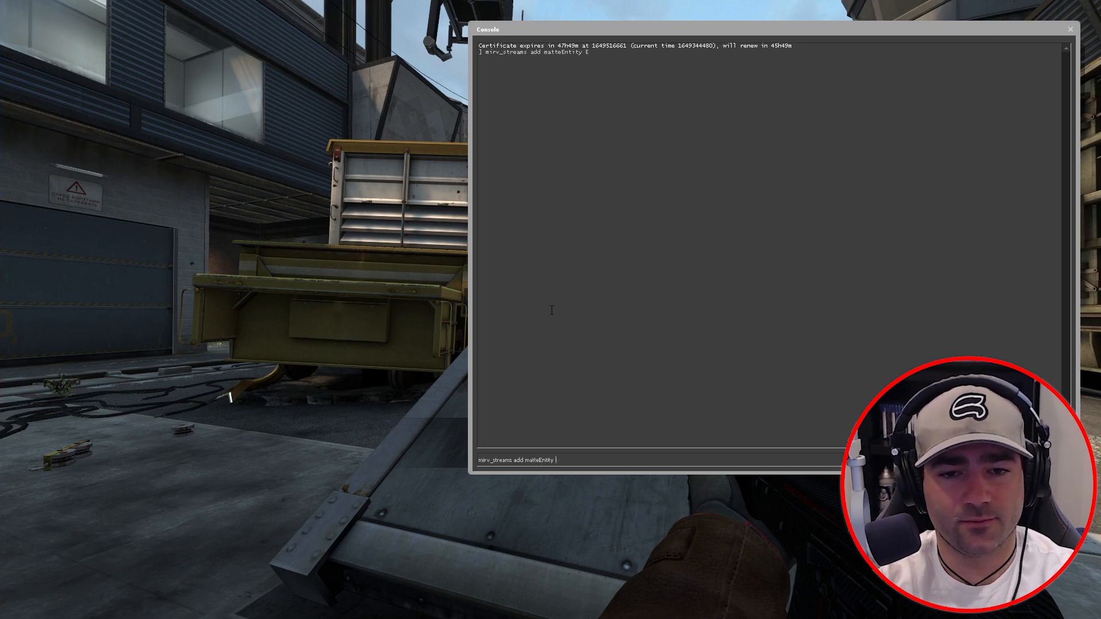
Preview stream E, set its drawHud to 1, then close the console.
text(mirv_streams preview)
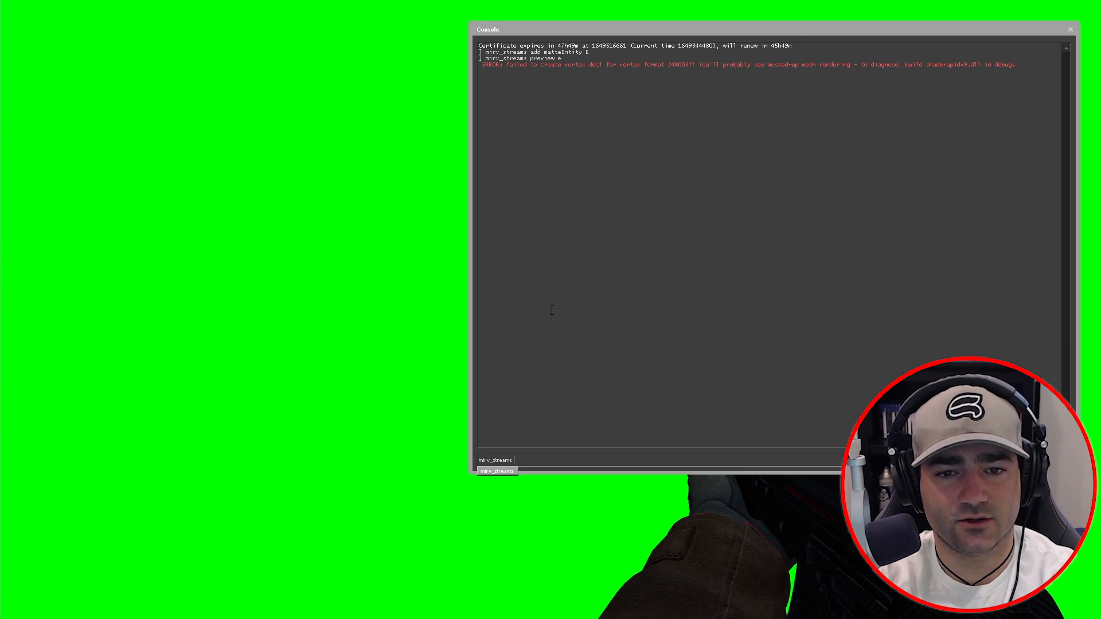
text(e)
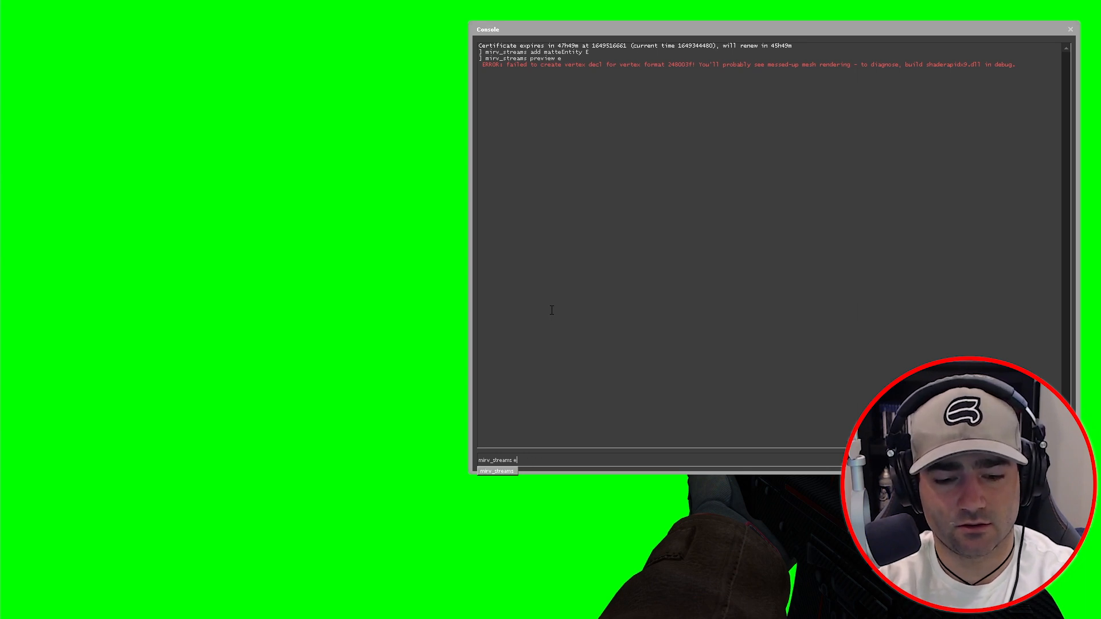
text(mirv_streams edit E dra)
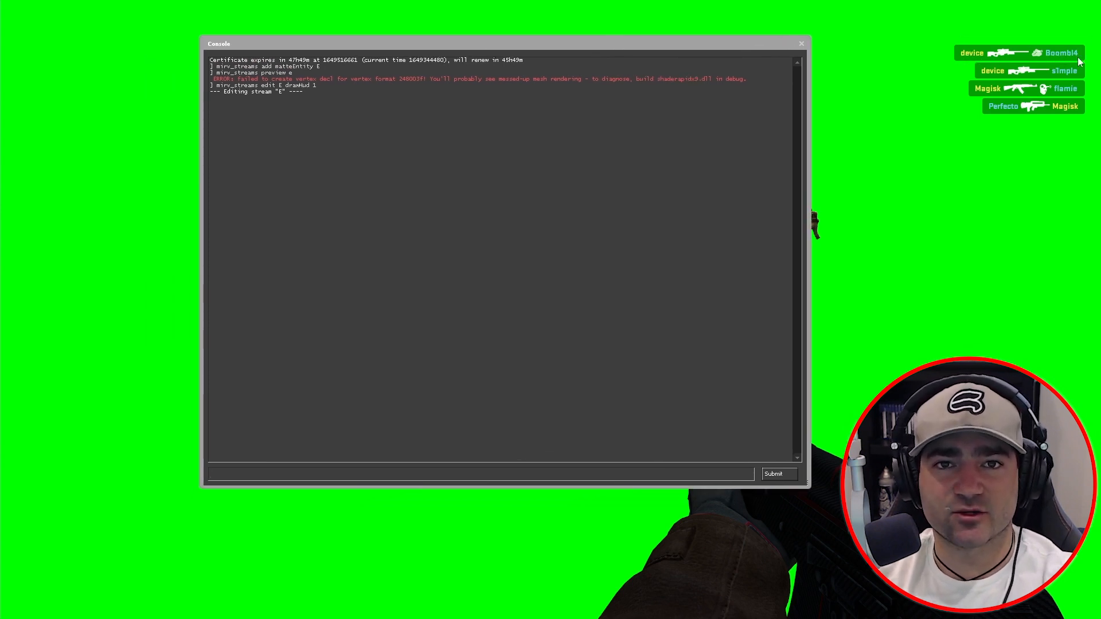
click(479, 473)
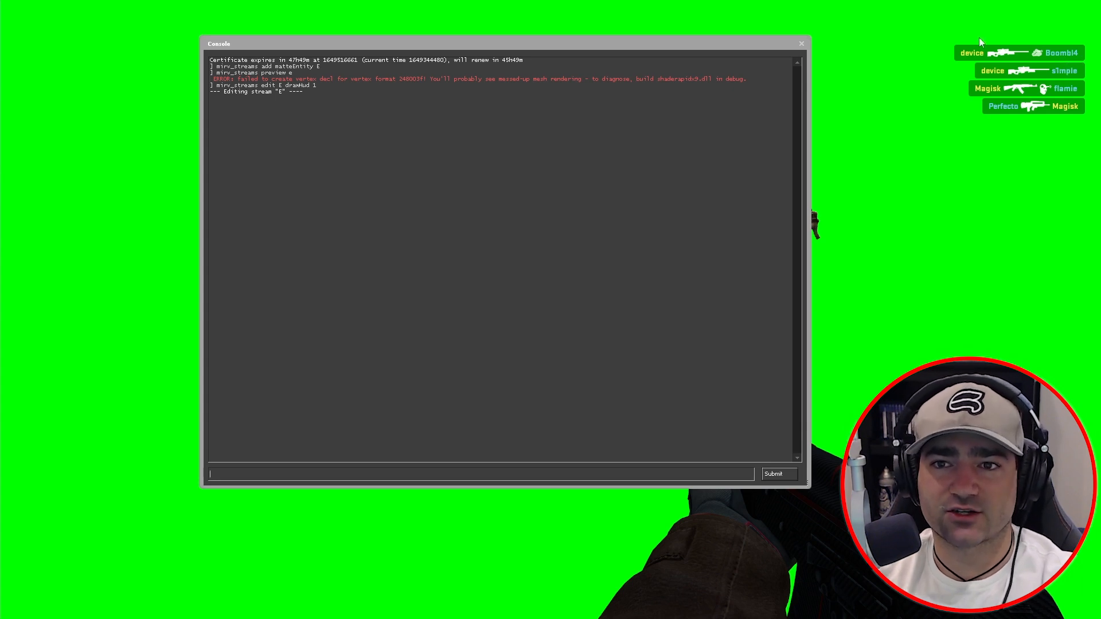
mouse_move(975, 56)
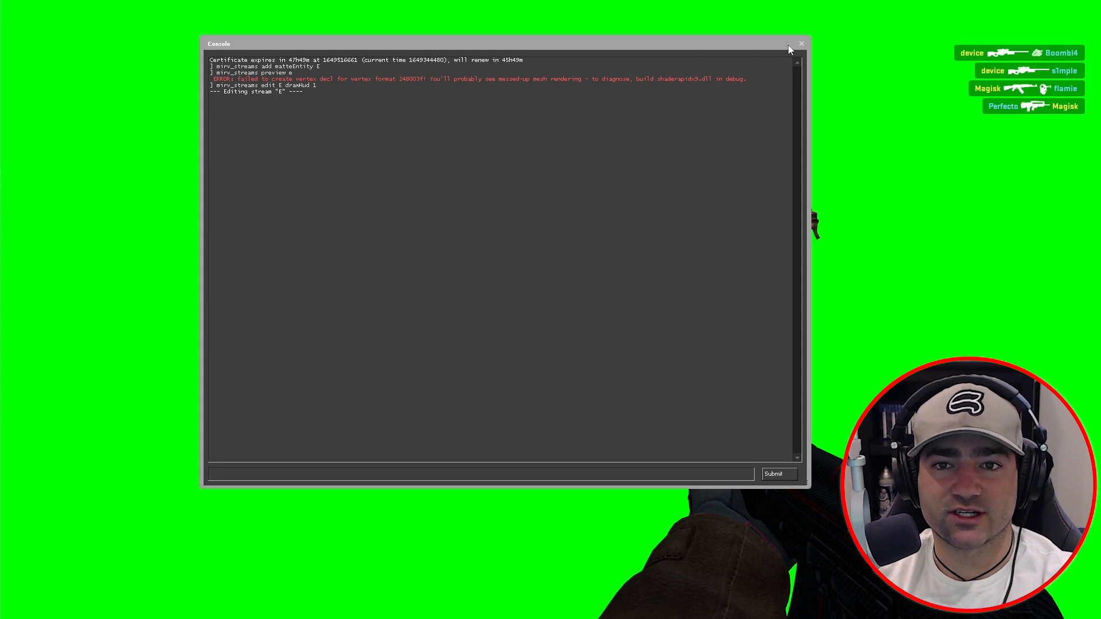
click(801, 44)
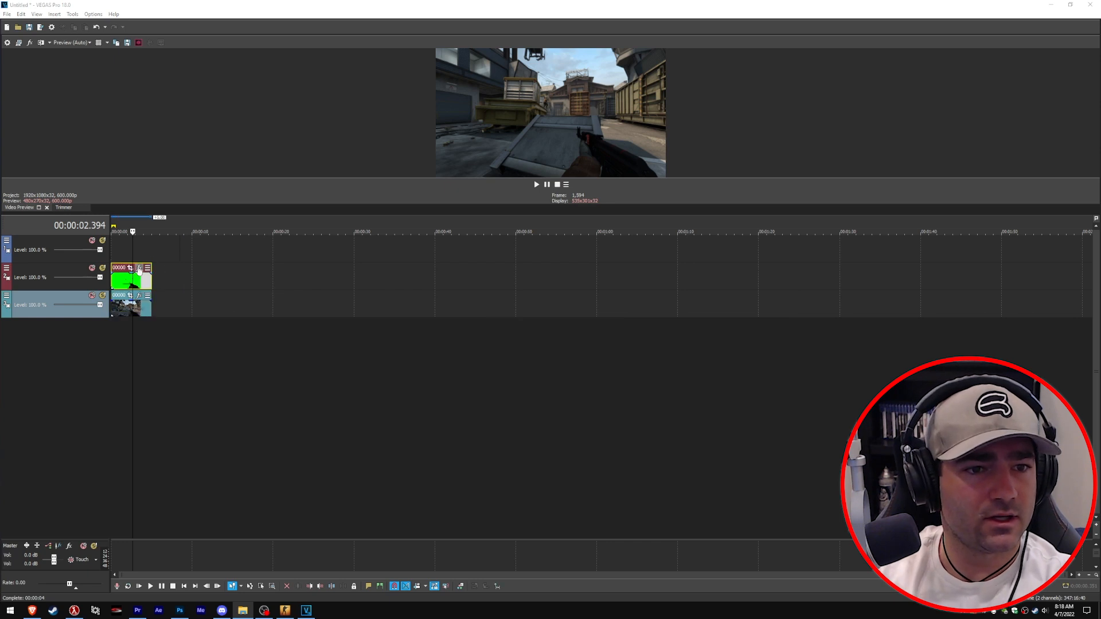
Apply Chroma Keyer to the green clip with pure green (120, 1, 1) as key colour.
click(139, 268)
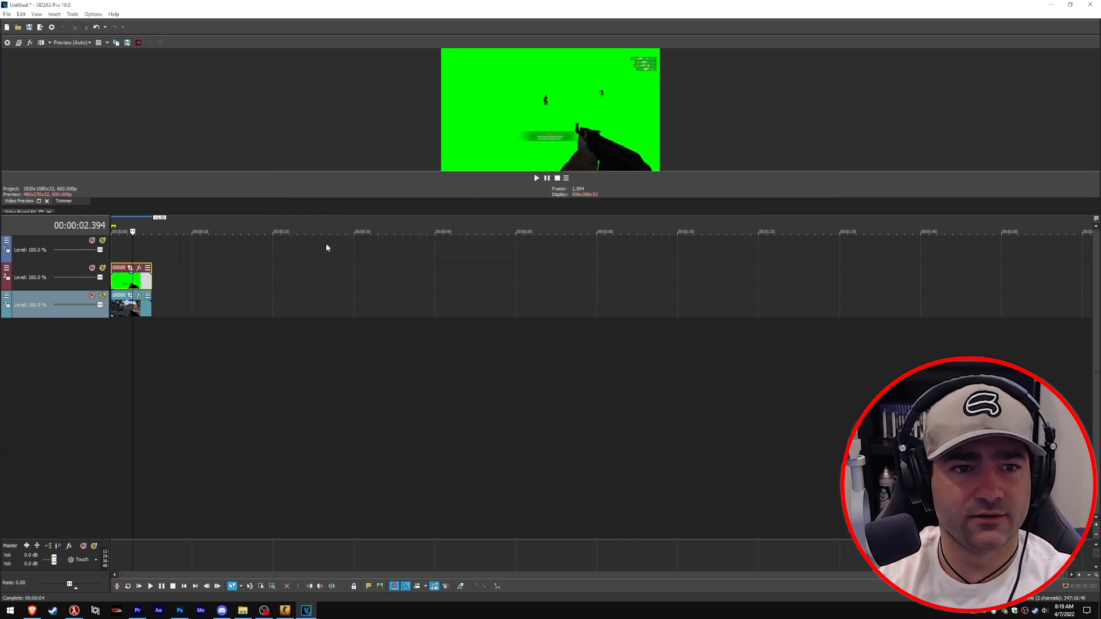
mouse_move(75, 236)
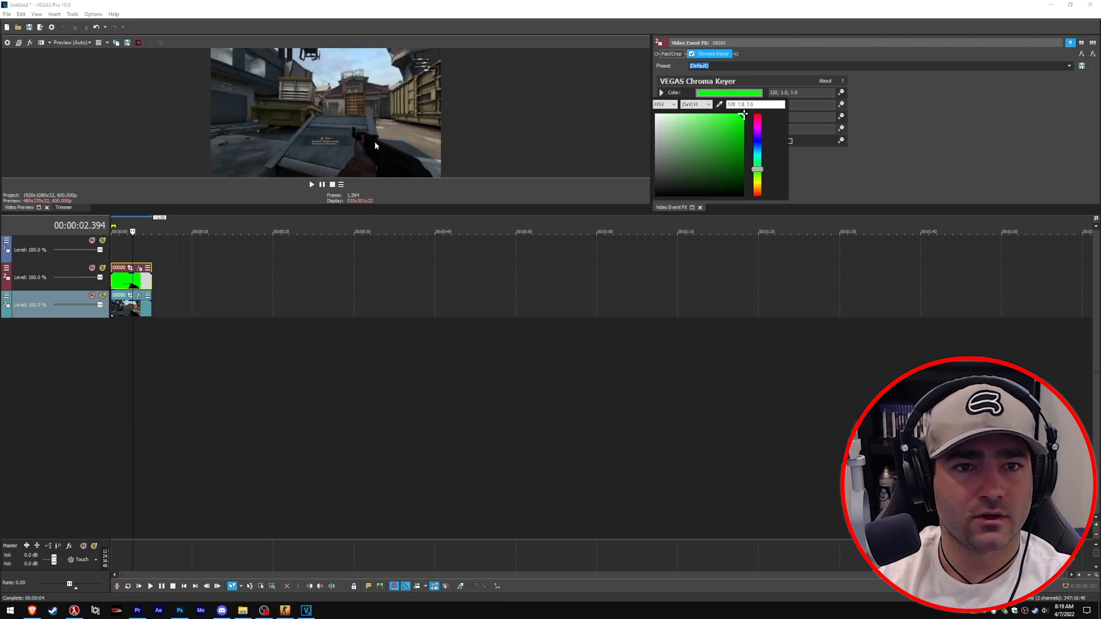
click(661, 92)
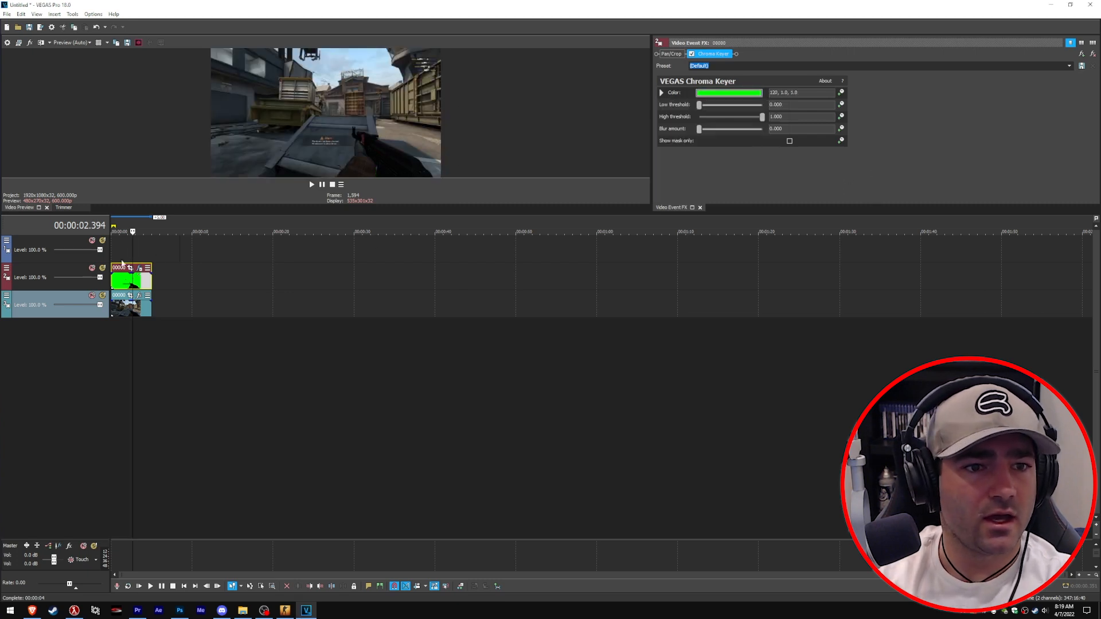
click(671, 54)
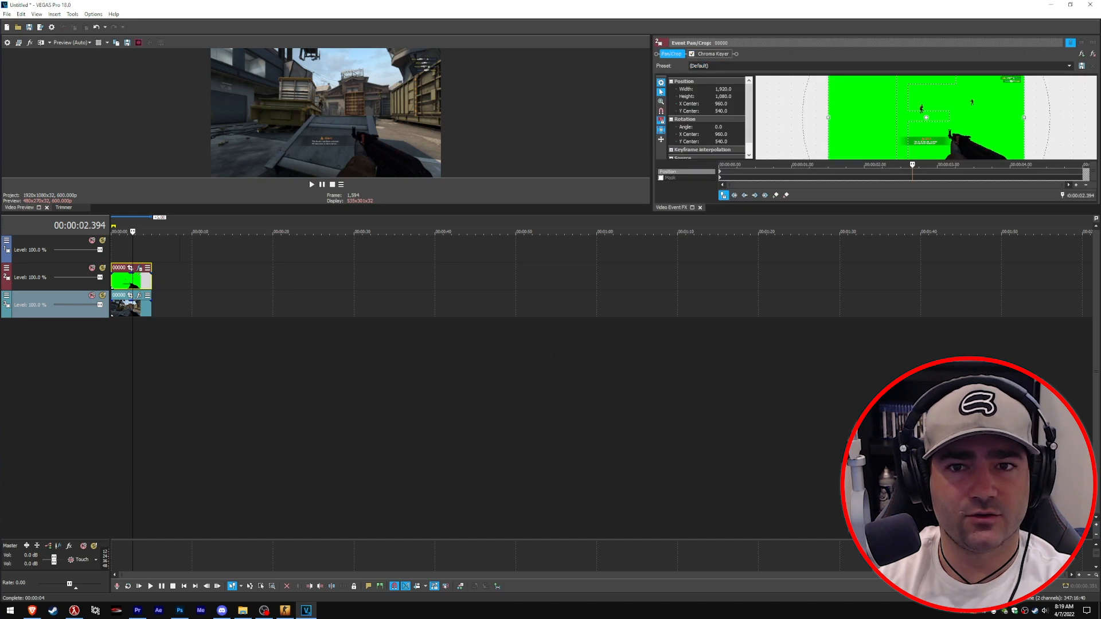
Switch the green clip to Event Pan/Crop to mask it to the kill-feed corner.
click(683, 54)
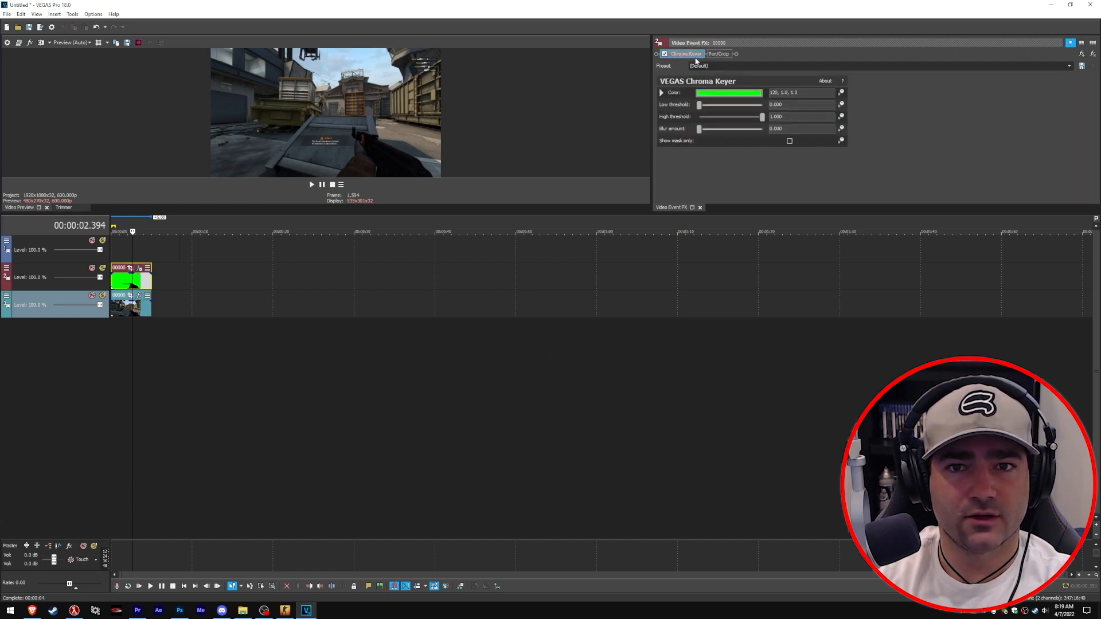
click(719, 54)
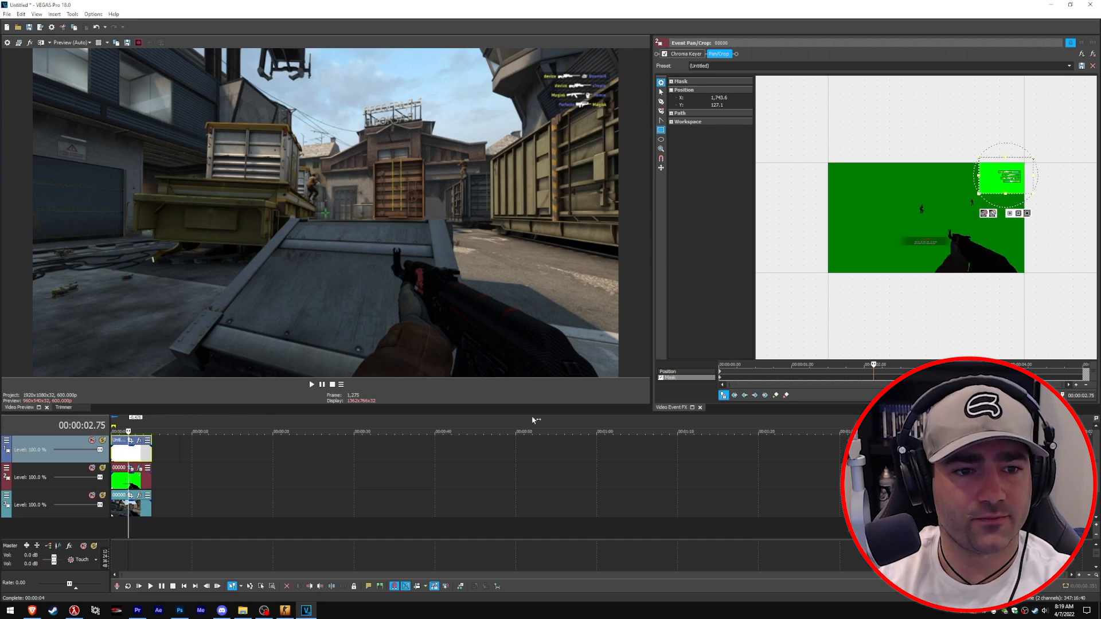
mouse_move(165, 473)
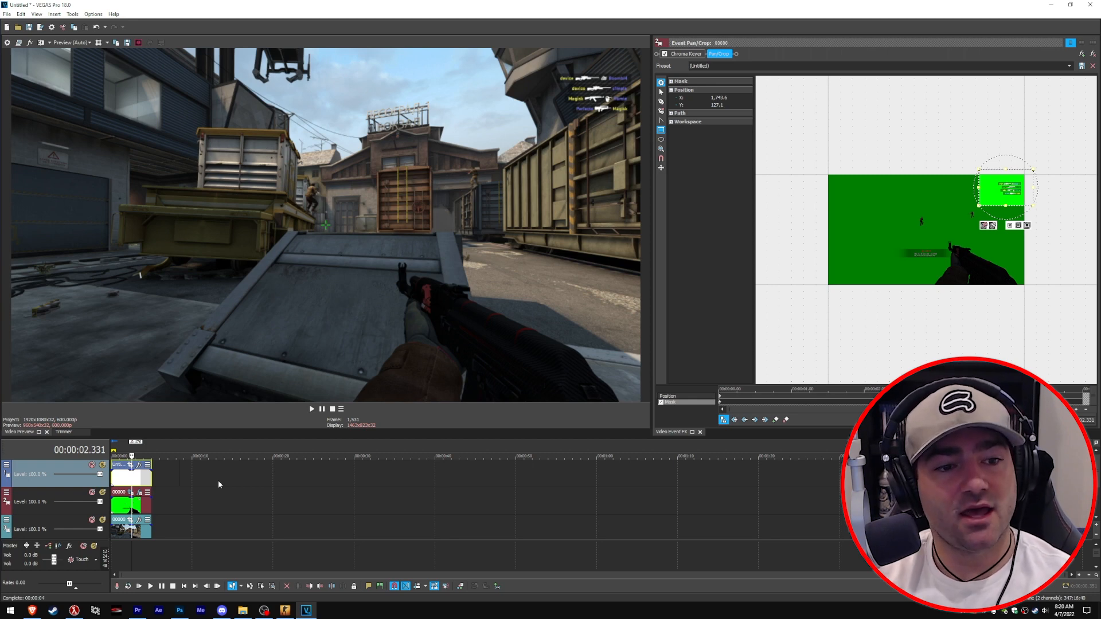
mouse_move(176, 508)
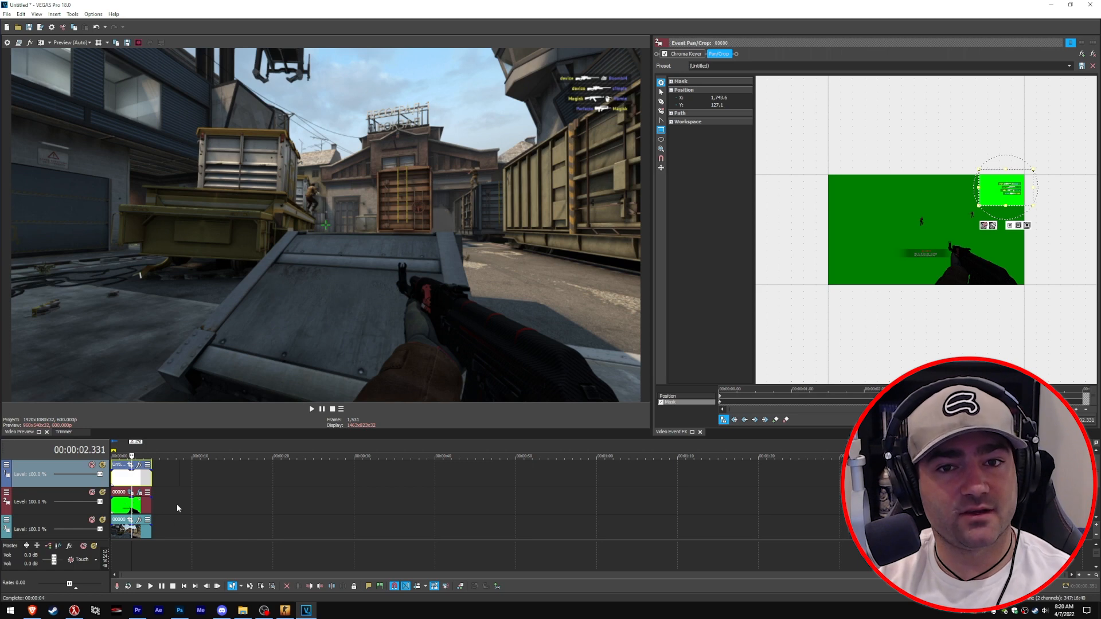